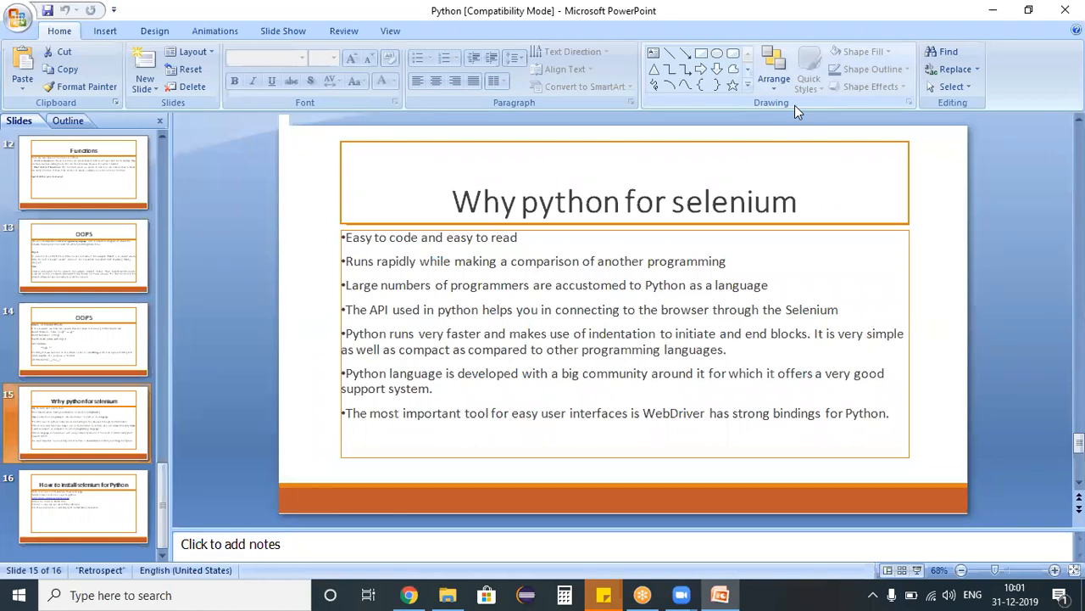
Return to the 'Why python for selenium' slide, select its title, then enter the bullet list
left_click(83, 339)
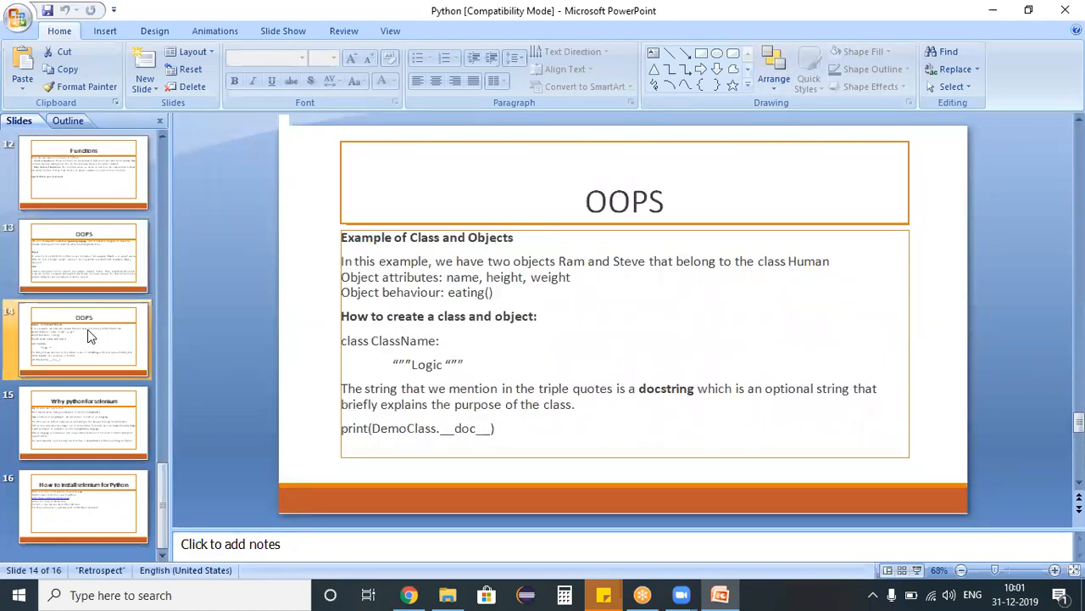
left_click(83, 422)
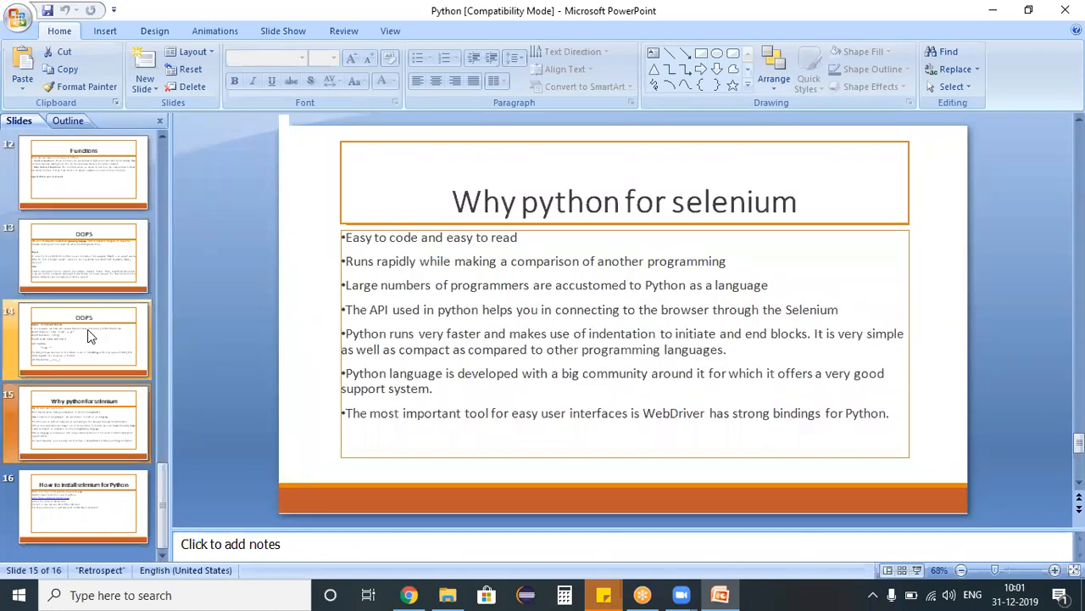
left_click(625, 201)
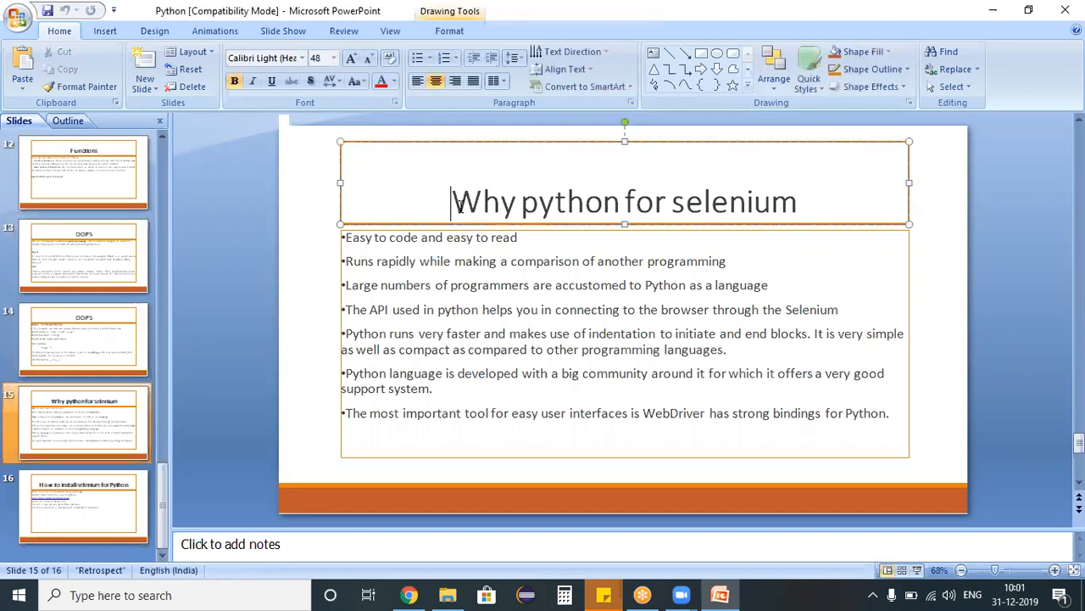
triple_click(623, 202)
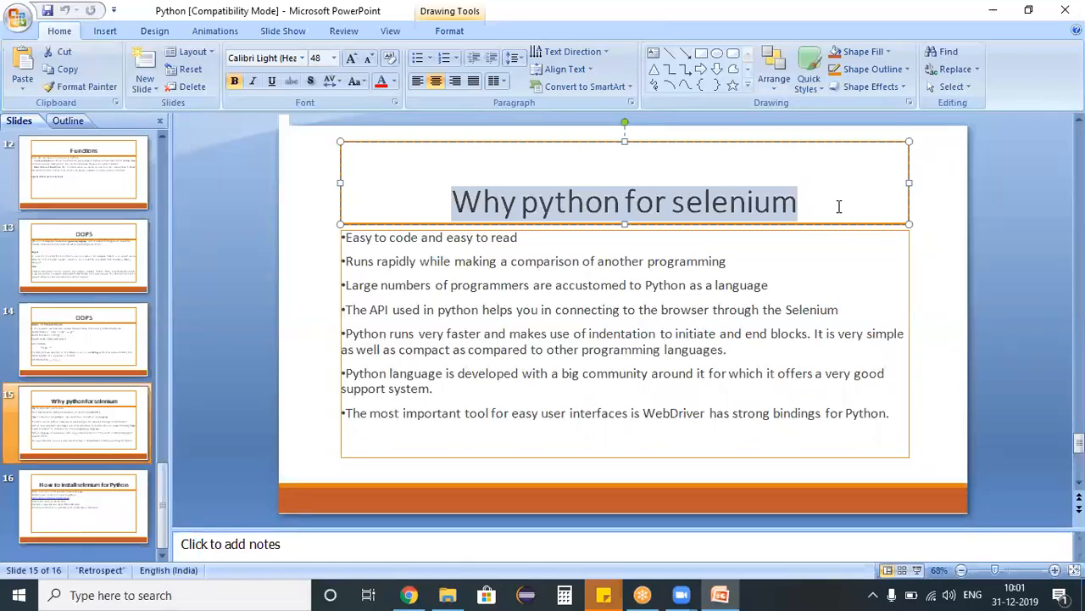
left_click(518, 238)
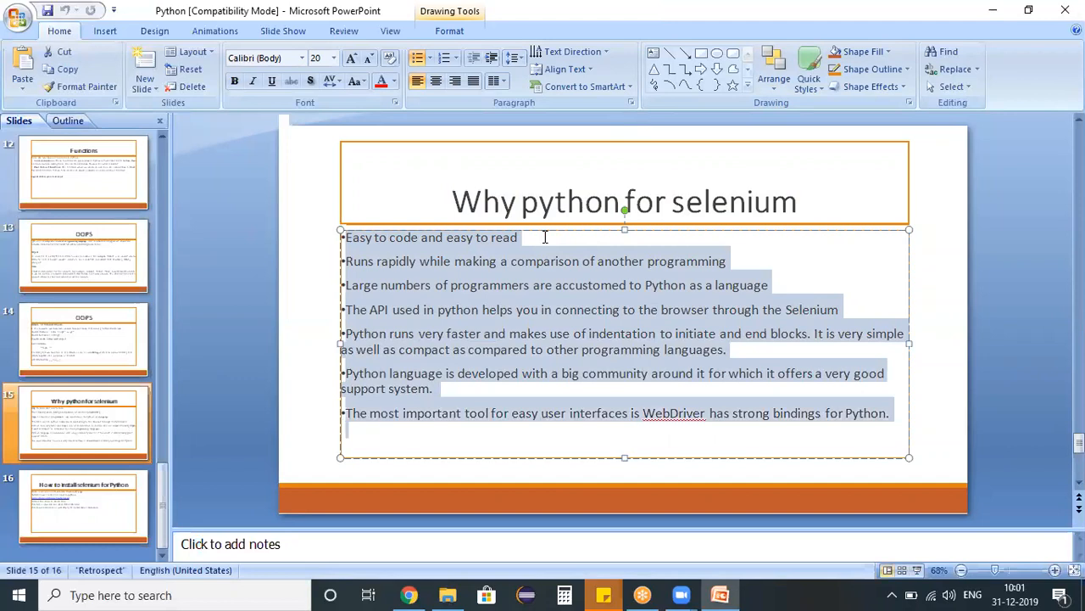
Clear the bullet-list highlight and select a single bullet point
left_click(543, 237)
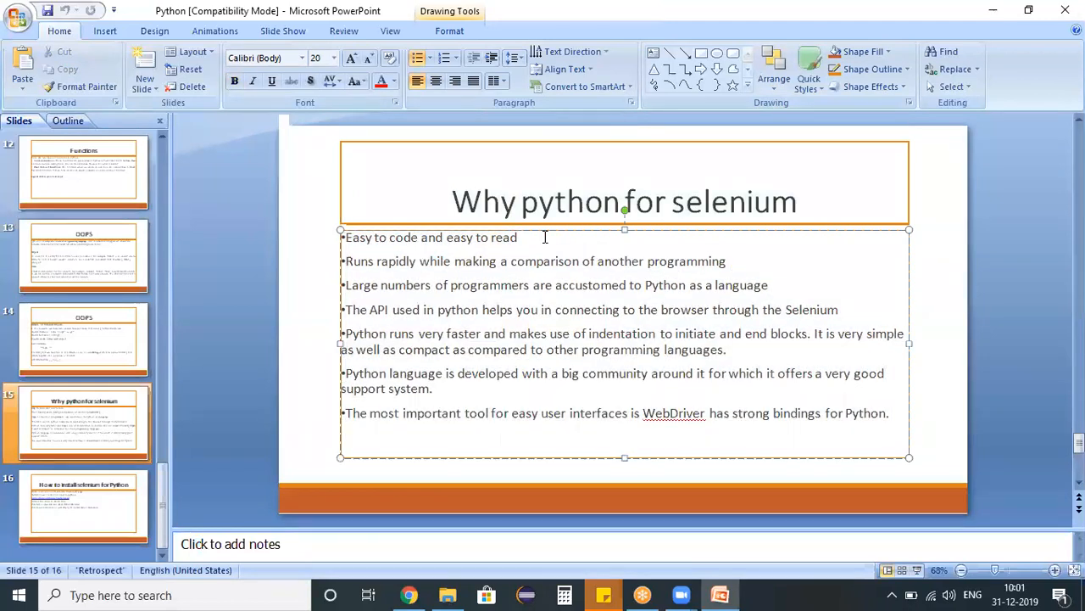
triple_click(430, 236)
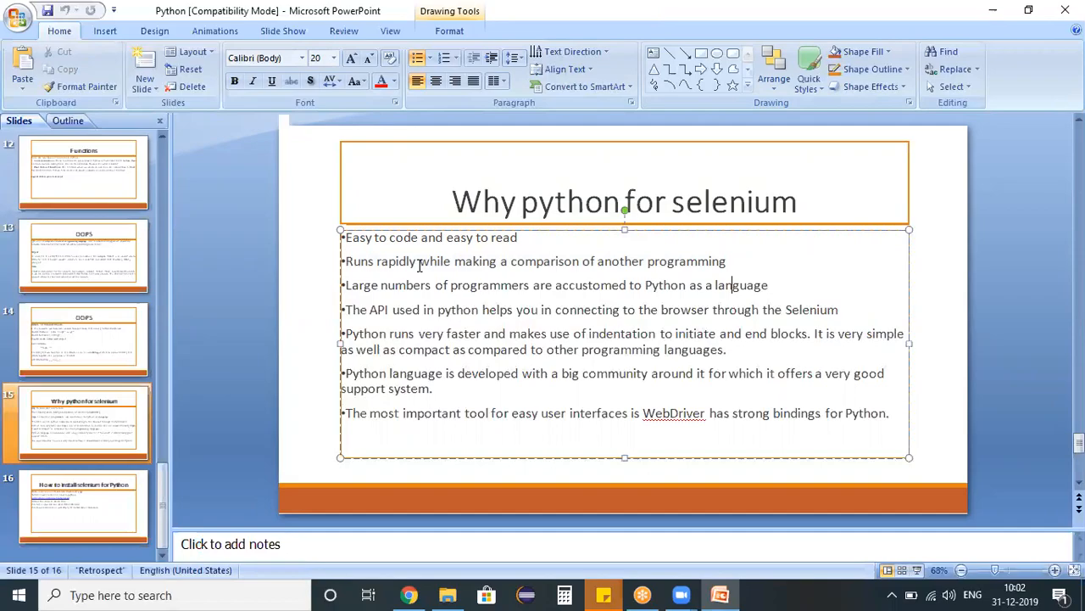
mouse_move(814, 111)
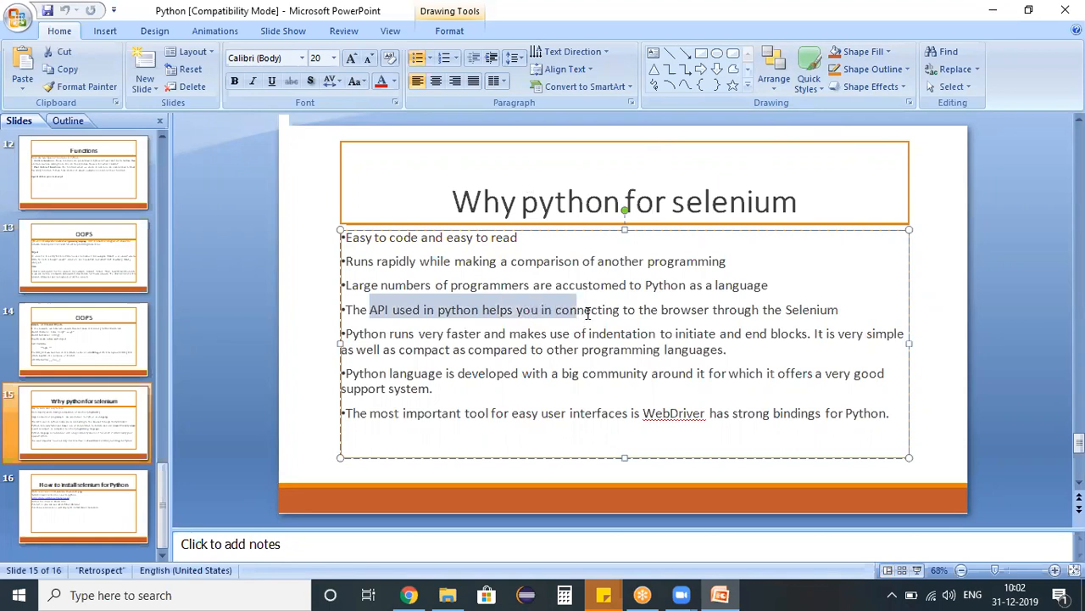
Clear the highlight on the 'API used in python' phrase
left_click(835, 309)
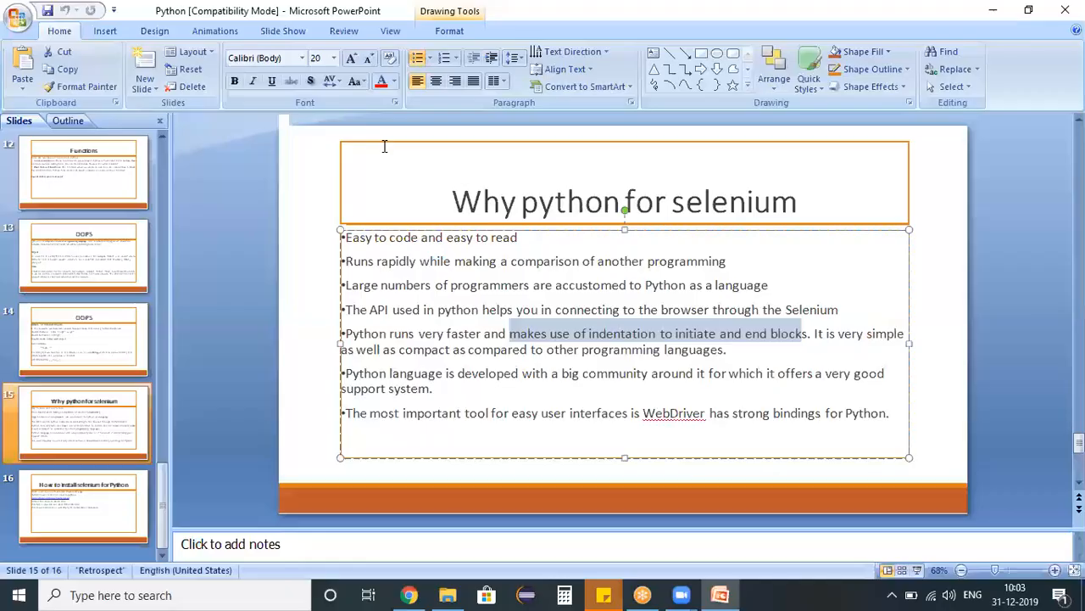
Deselect the indentation phrase so no bullet text is marked
left_click(436, 373)
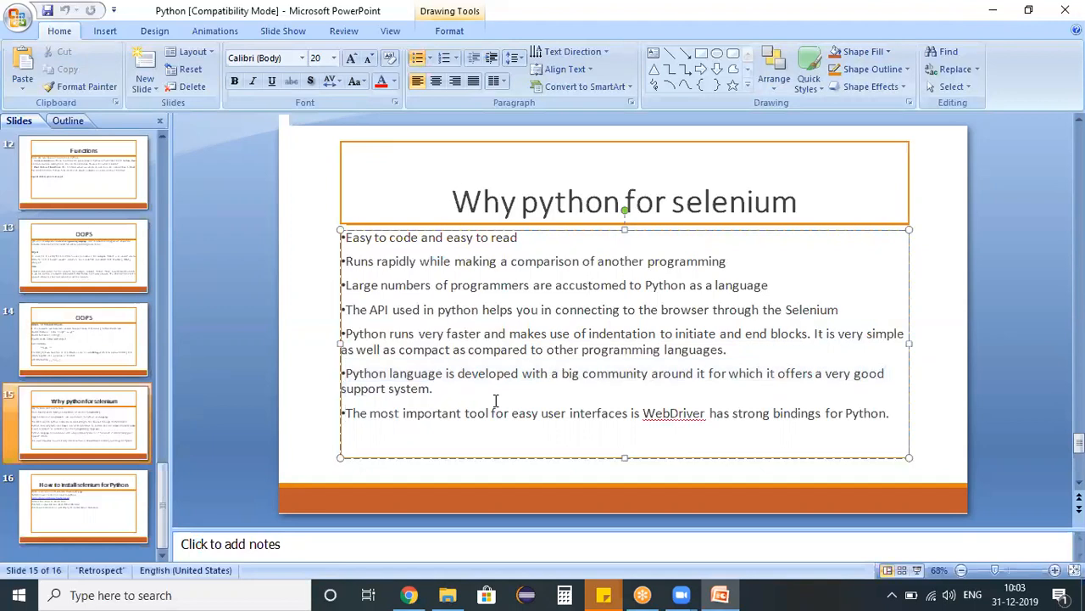
mouse_move(496, 421)
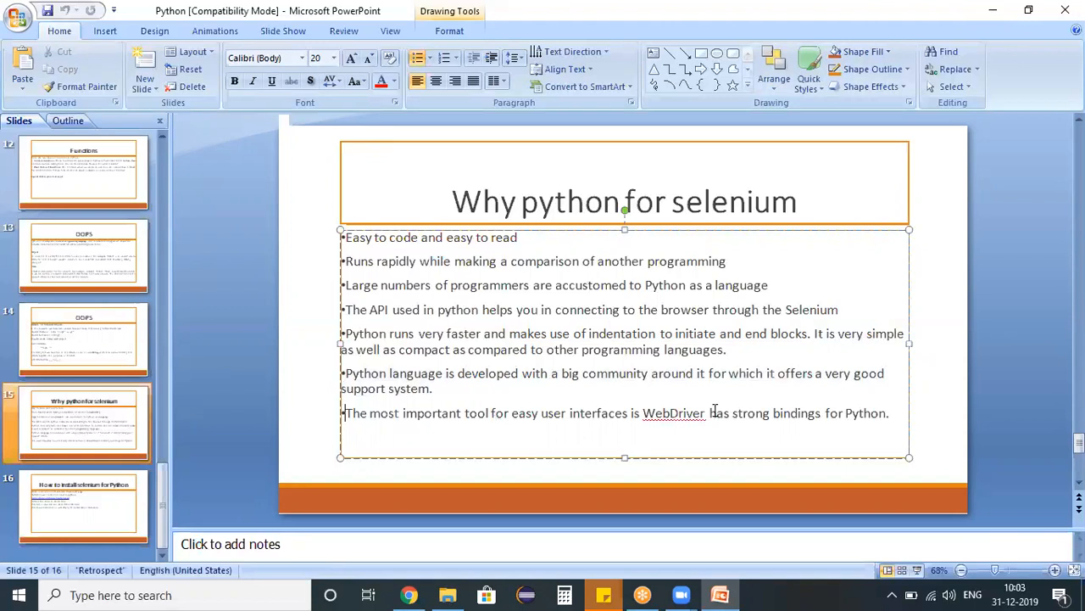
Place the cursor before 'has' in the last bullet about WebDriver bindings
left_click(890, 413)
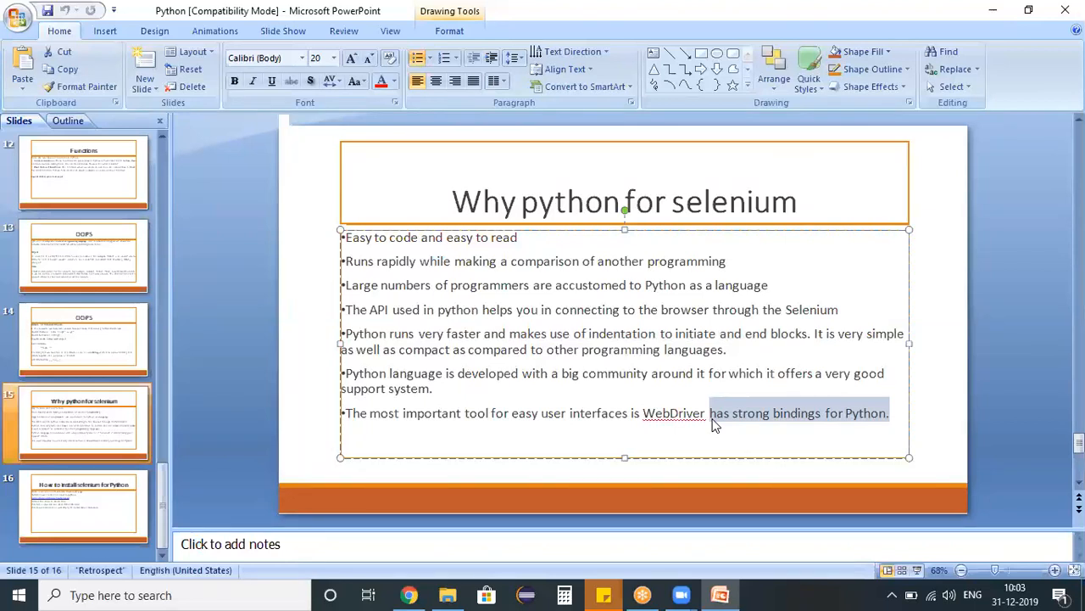
mouse_move(121, 446)
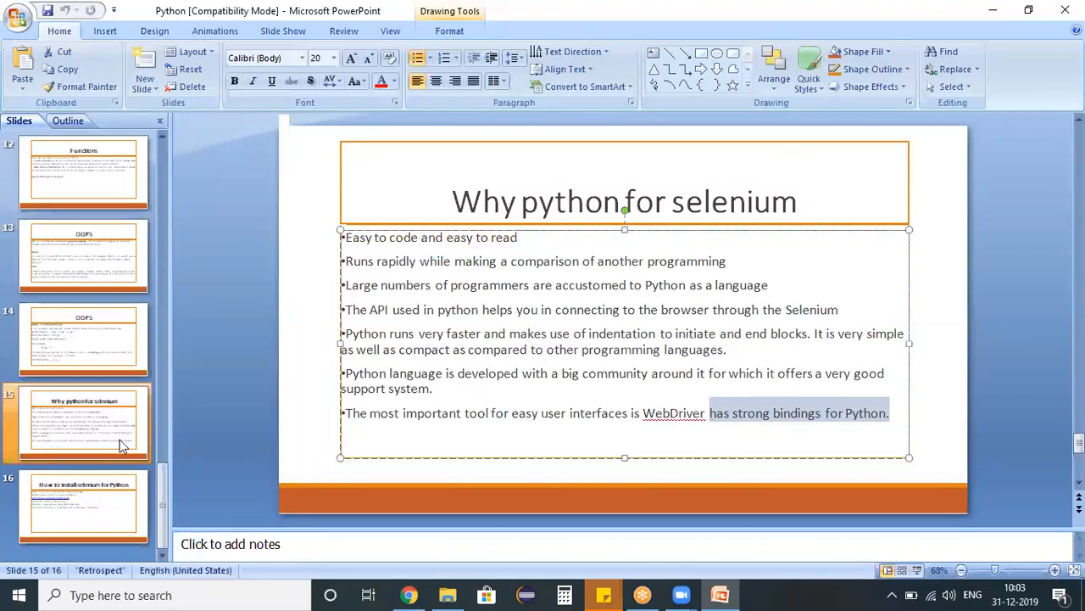